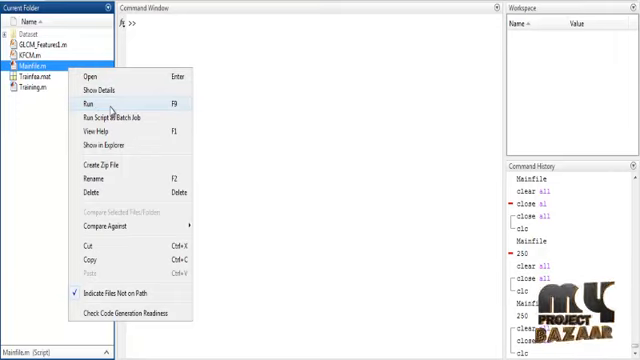
Run Main.m so the Select File to Open dialog asks for an MRI image.
click(80, 104)
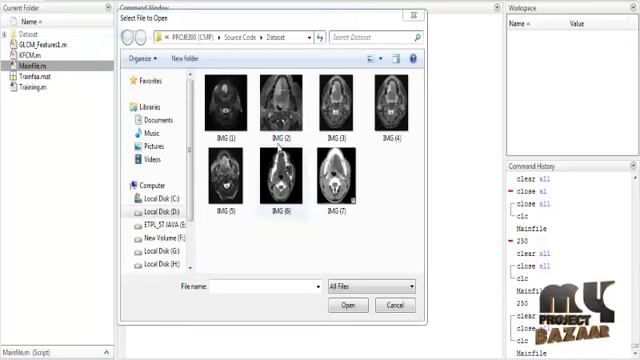
Load the first brain MRI image from the Dataset folder for KFCM segmentation.
click(230, 100)
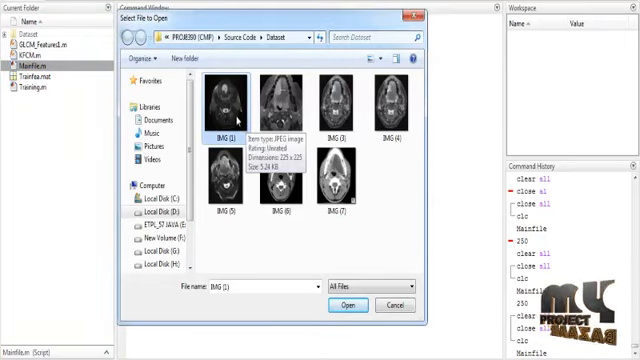
click(348, 304)
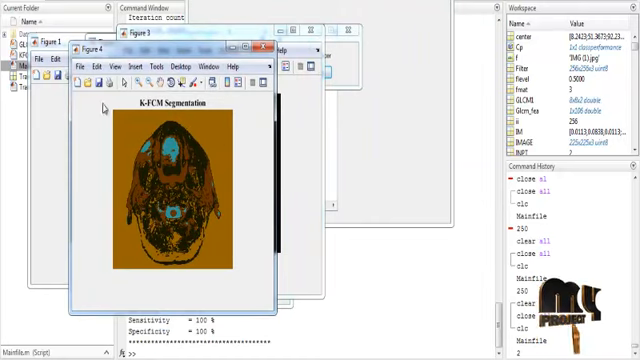
mouse_move(116, 194)
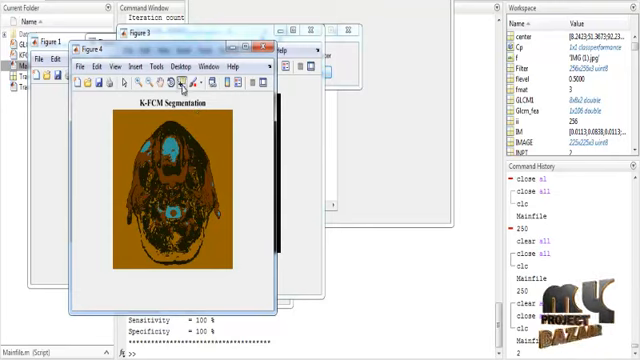
mouse_move(202, 130)
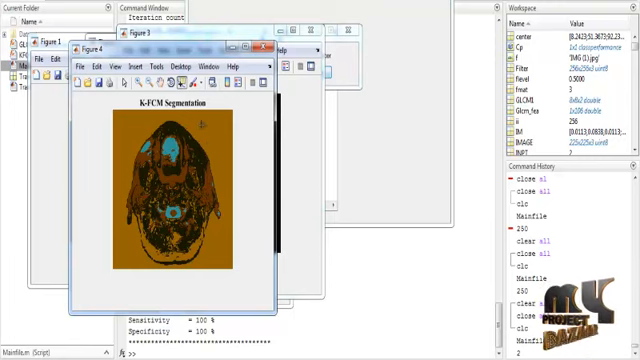
Place a data tip on the segmented brain image showing one pixel's coordinates and colour values.
click(200, 124)
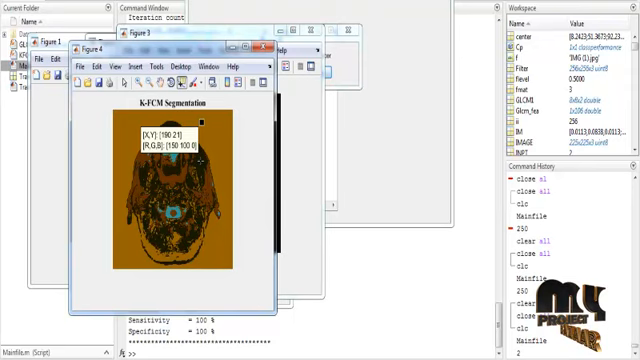
mouse_move(176, 178)
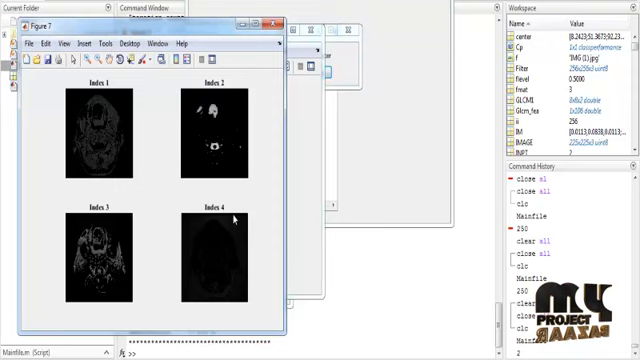
mouse_move(230, 100)
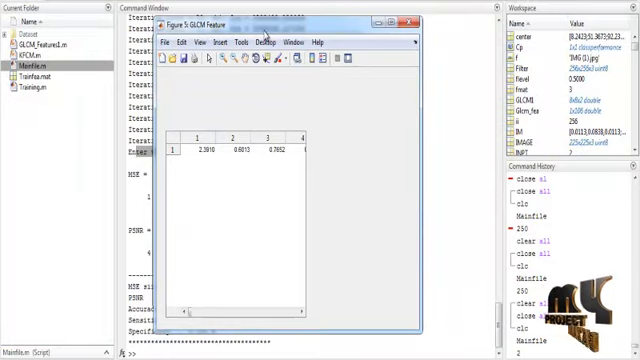
mouse_move(228, 228)
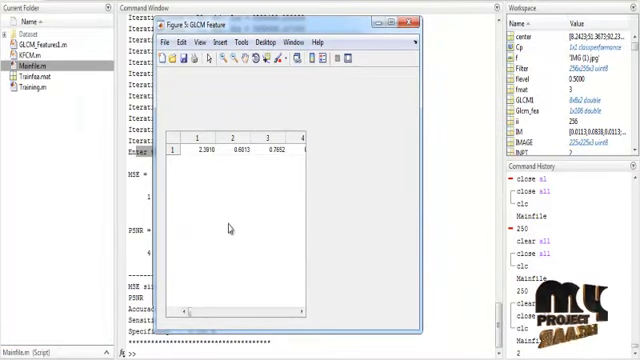